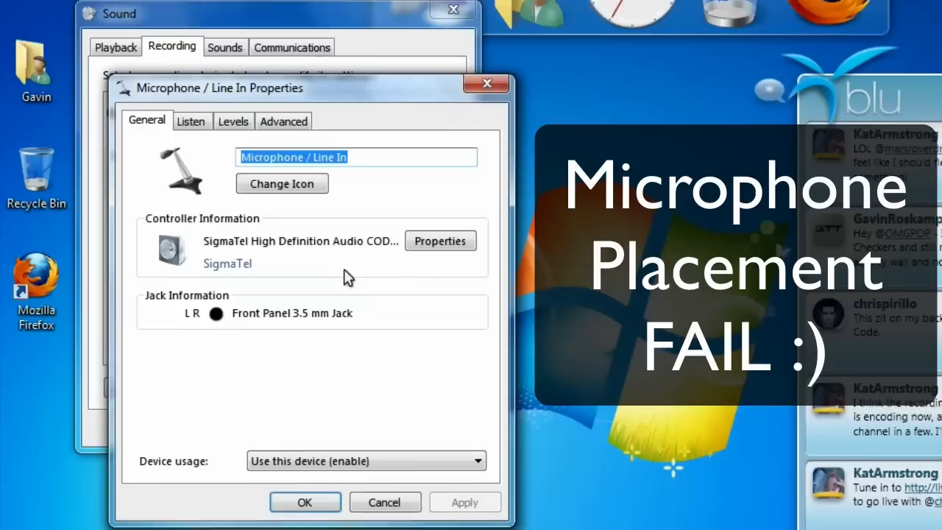
# Step: Enable 'Listen to this device' for Microphone / Line In through the default playback device
pyautogui.click(192, 121)
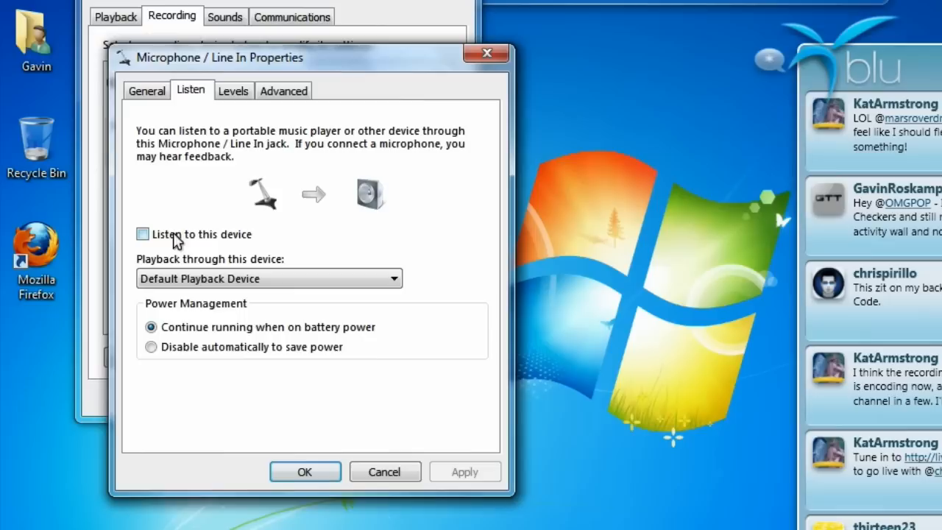
pyautogui.click(305, 471)
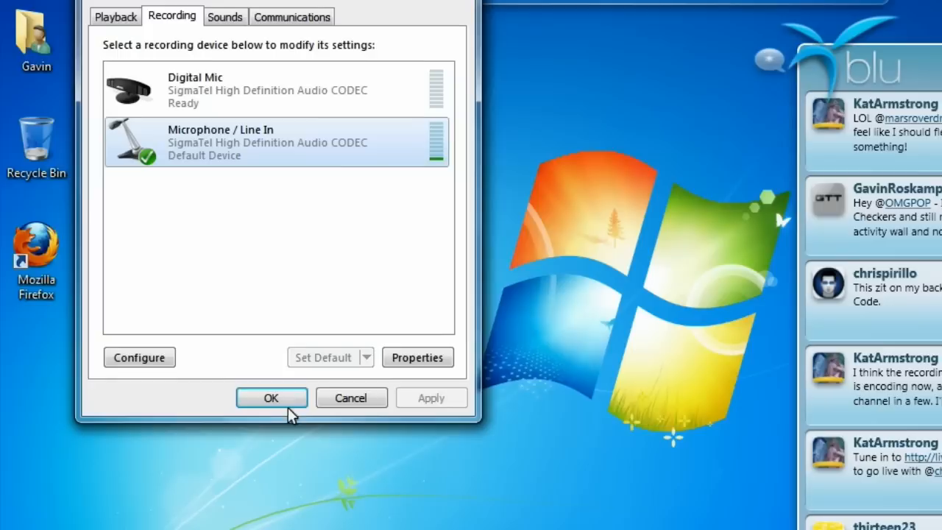
# Step: Confirm the Sound dialog with OK, keeping the line-in listening change
pyautogui.click(271, 397)
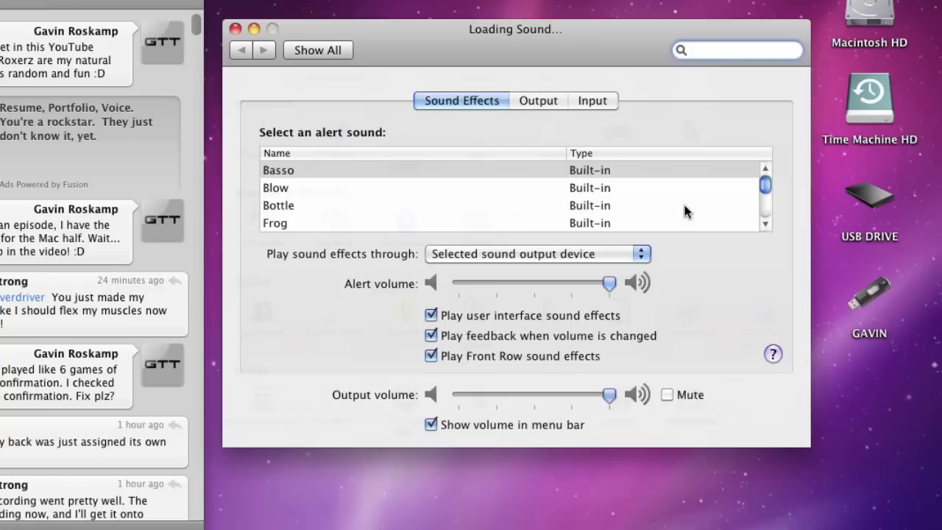
# Step: Make Line In the Mac sound input device with input volume around 43%
pyautogui.click(592, 100)
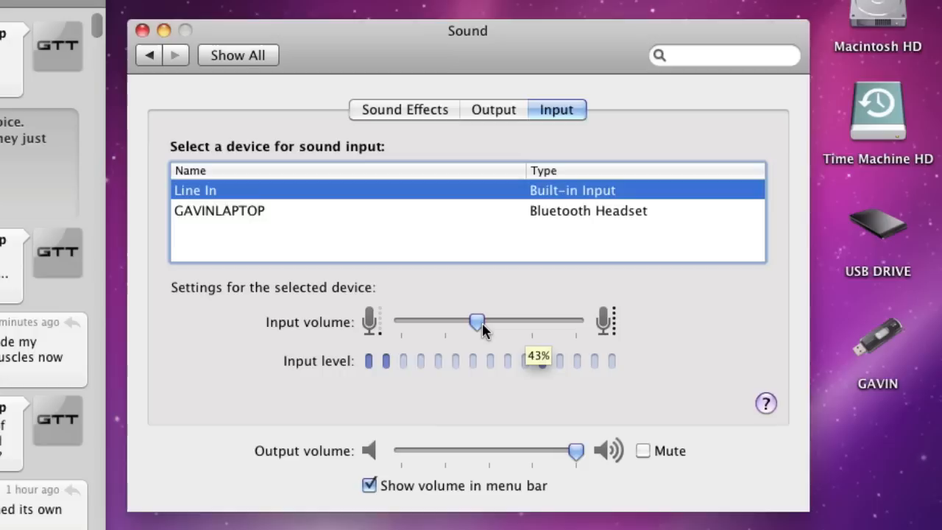
pyautogui.click(141, 29)
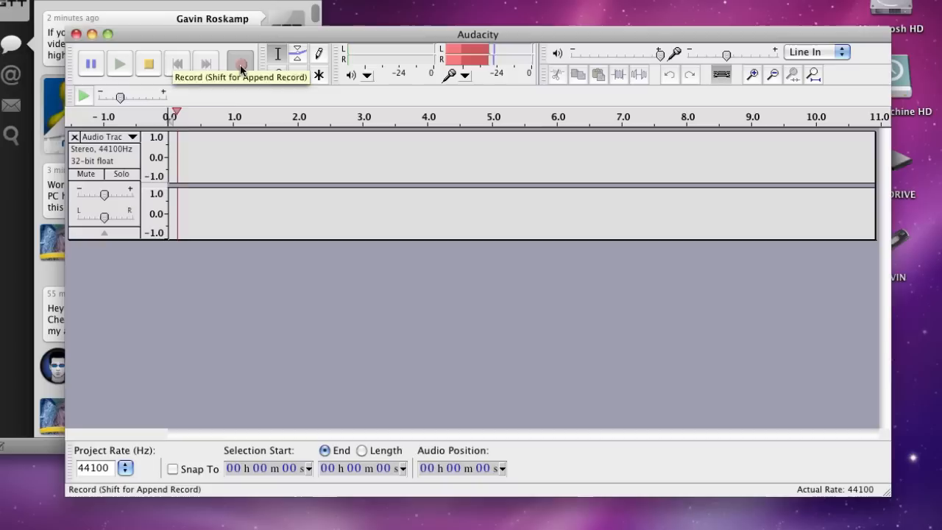
# Step: Record a short stereo test clip from Line In, then quit Audacity without saving
pyautogui.click(147, 63)
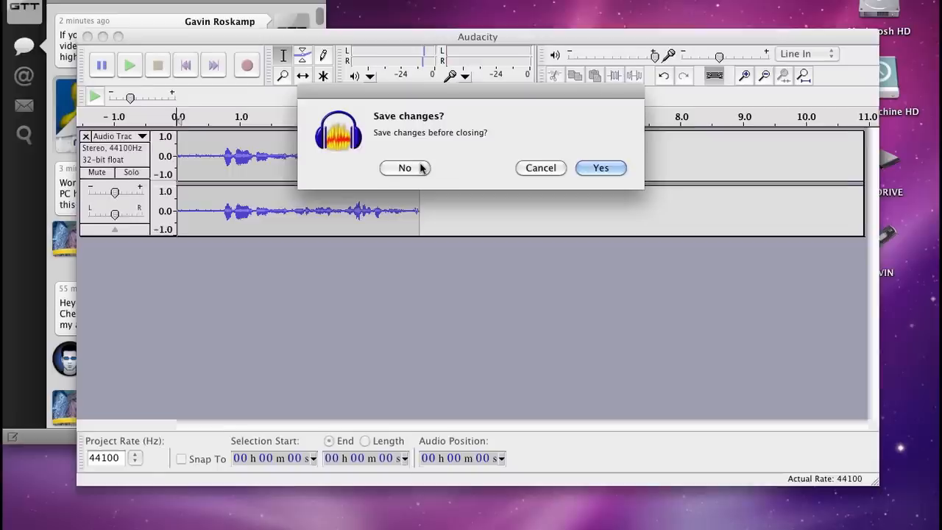
pyautogui.click(405, 168)
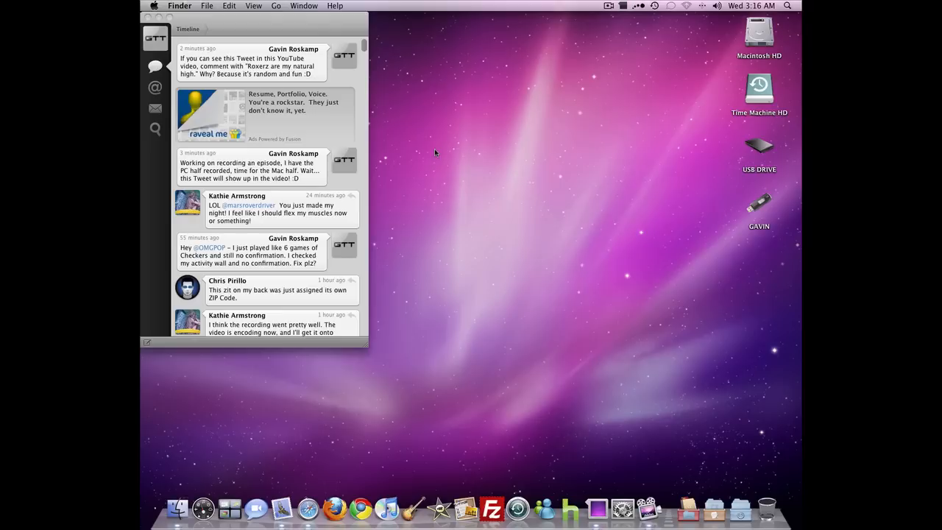